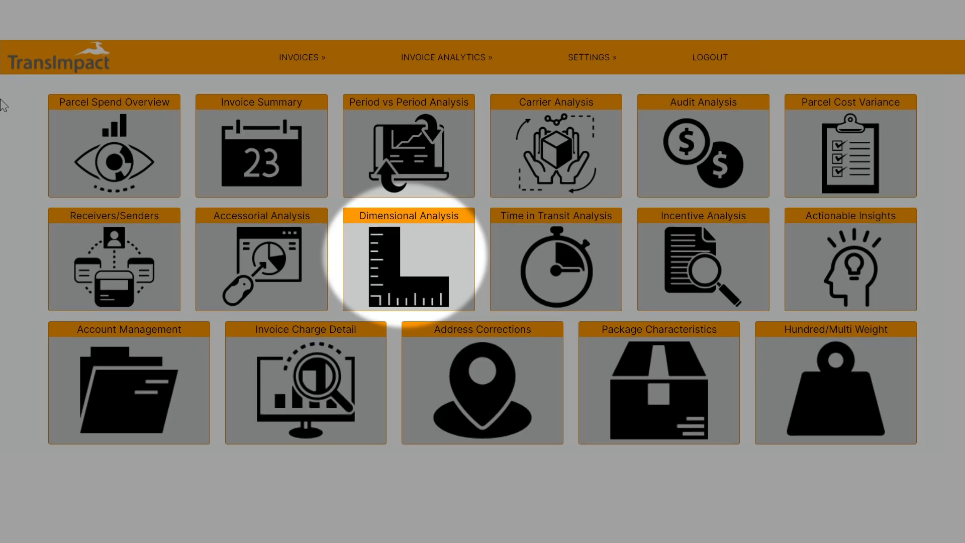
{"action": "mouse_move", "coordinate": [420, 247]}
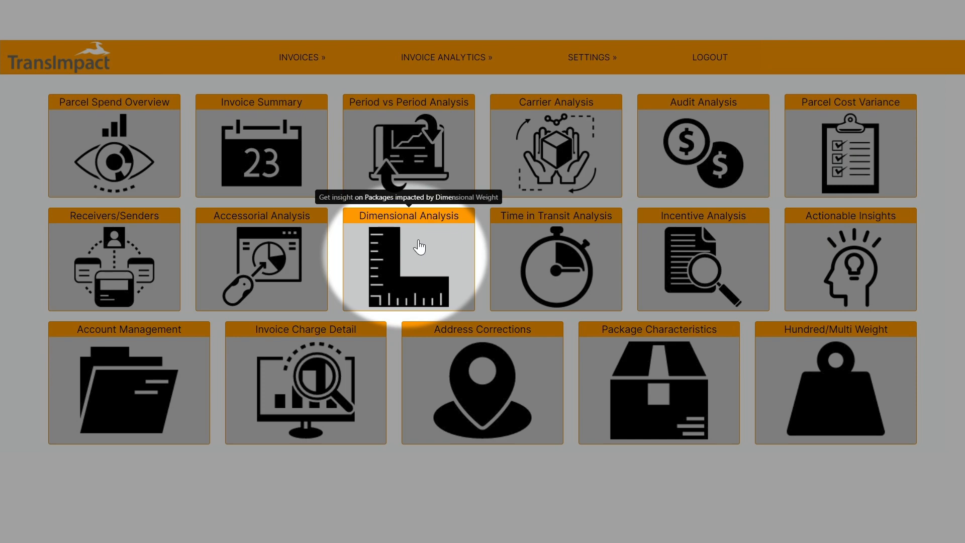
- Open the Dimensional Analysis dashboard from its tile
{"action": "left_click", "coordinate": [407, 261]}
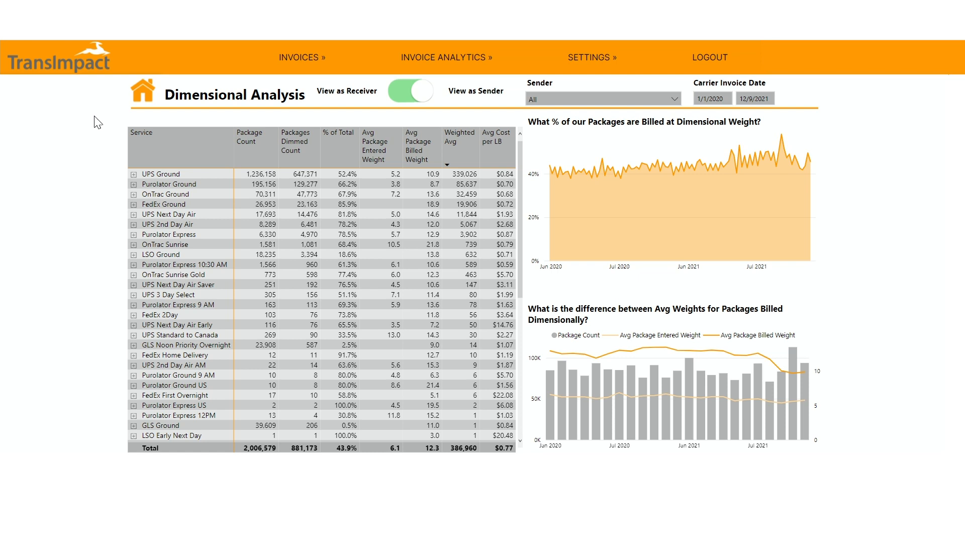
{"action": "mouse_move", "coordinate": [332, 100]}
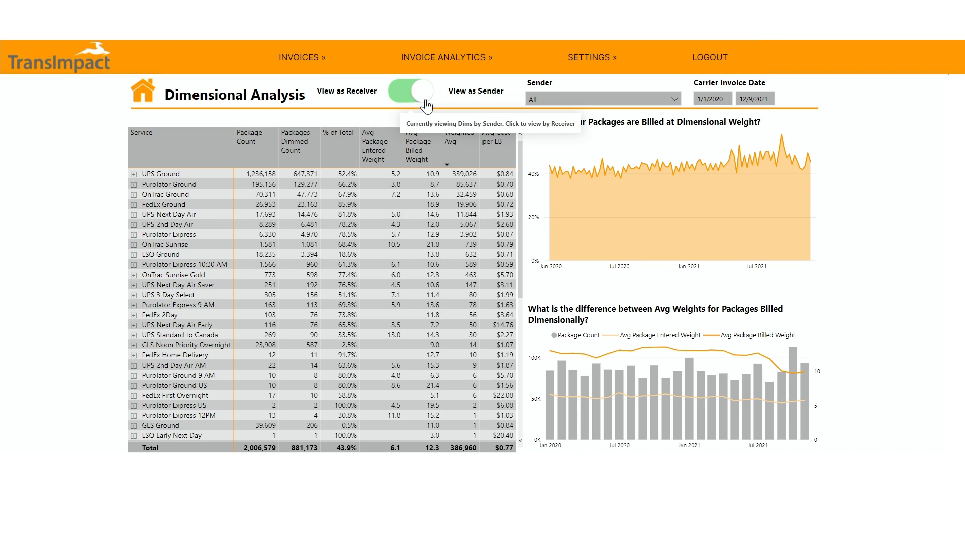
{"action": "mouse_move", "coordinate": [434, 92]}
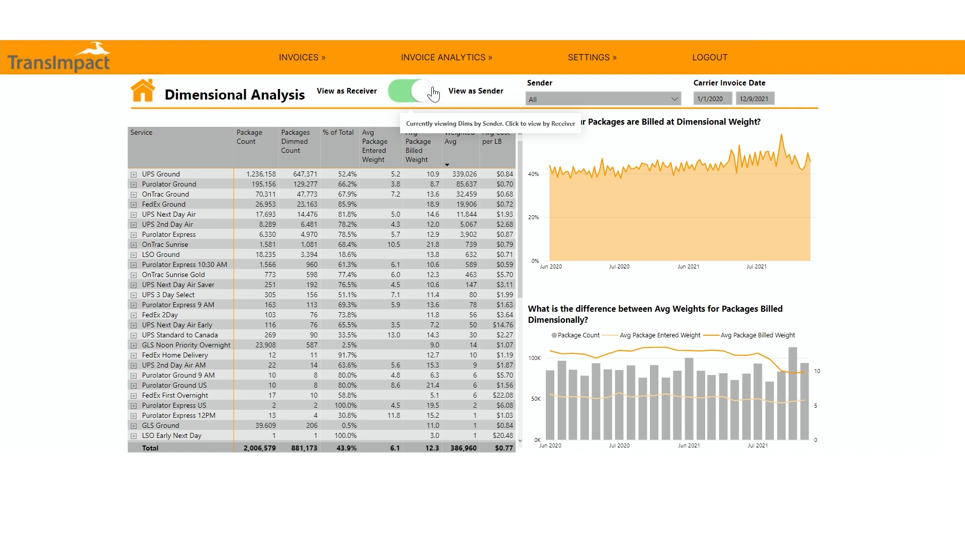
{"action": "mouse_move", "coordinate": [192, 156]}
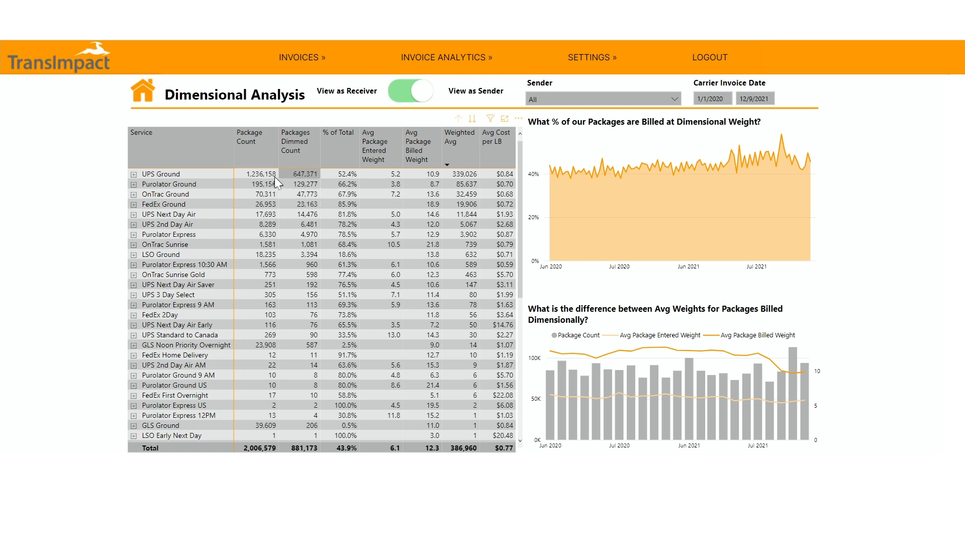
{"action": "mouse_move", "coordinate": [259, 173]}
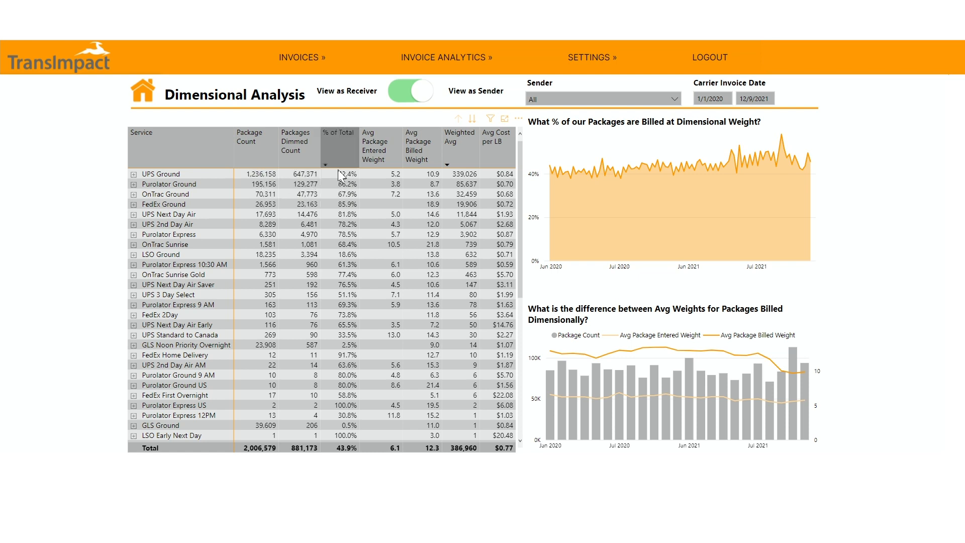
{"action": "mouse_move", "coordinate": [344, 179]}
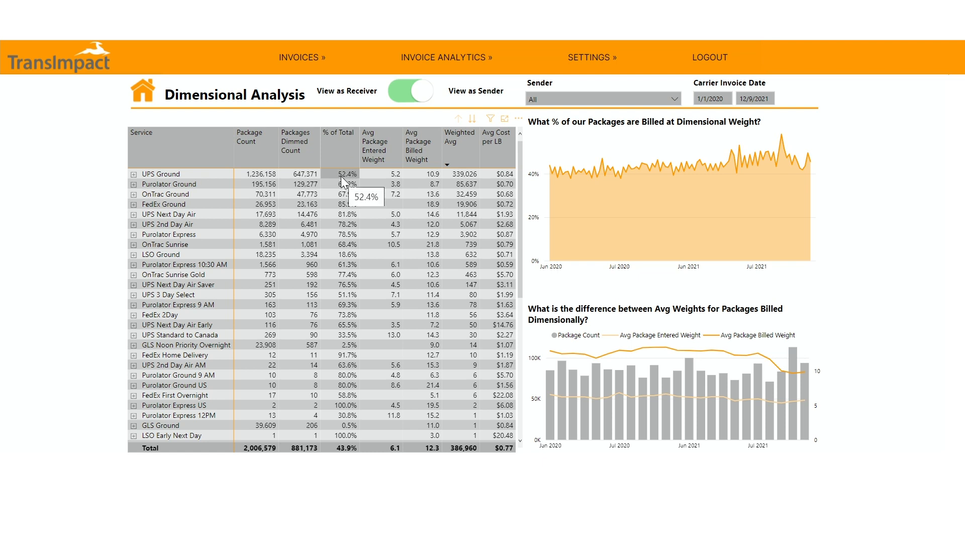
{"action": "mouse_move", "coordinate": [377, 177]}
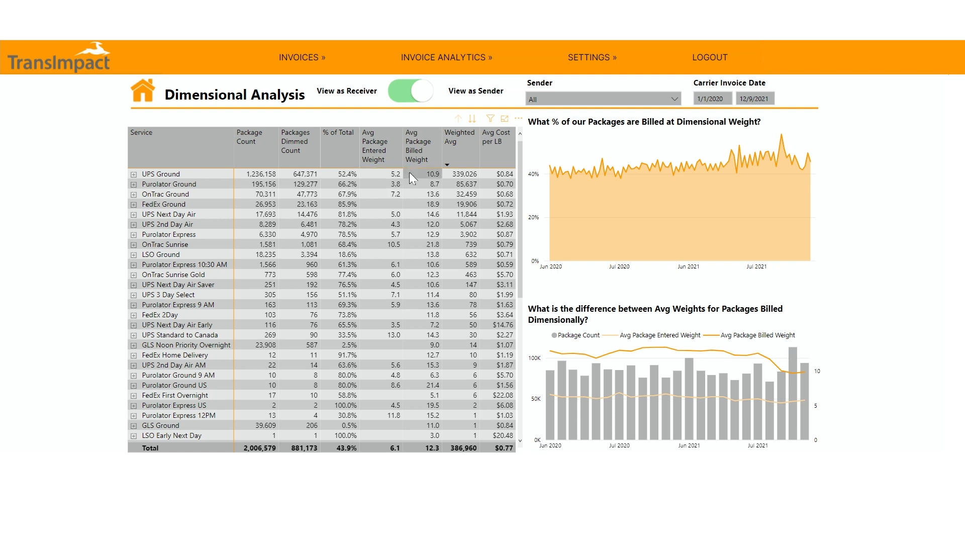
{"action": "mouse_move", "coordinate": [424, 174]}
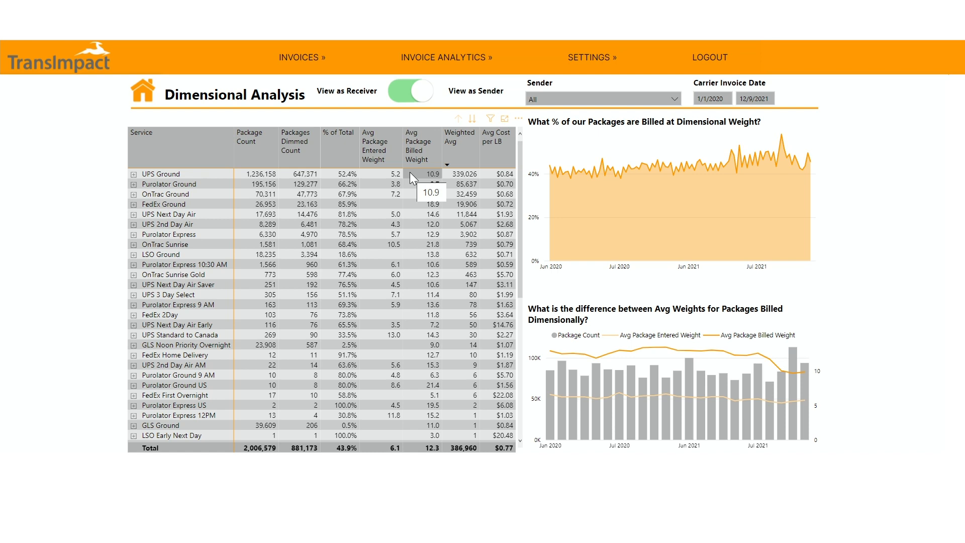
{"action": "mouse_move", "coordinate": [160, 174]}
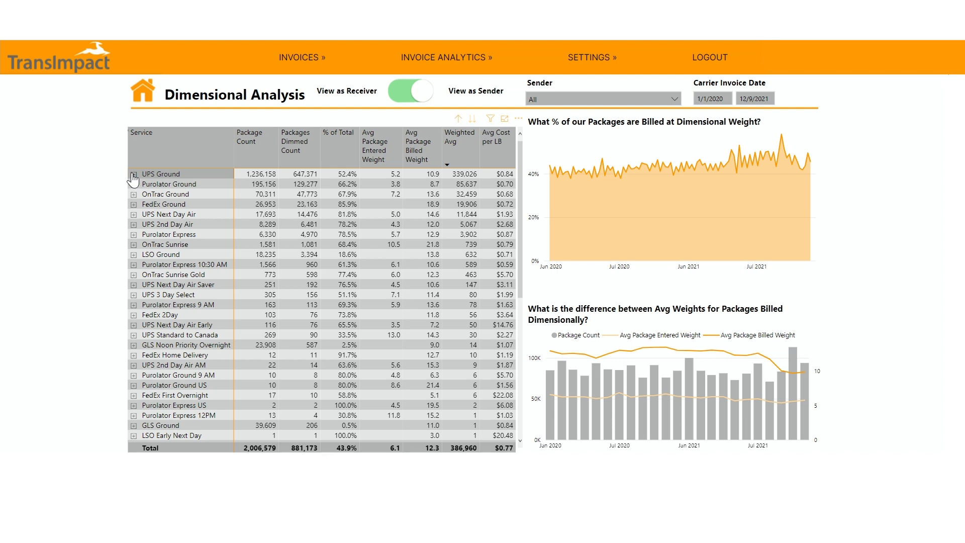
- Expand the UPS Ground service row to list its customers with package counts, weights and costs
{"action": "left_click", "coordinate": [133, 173]}
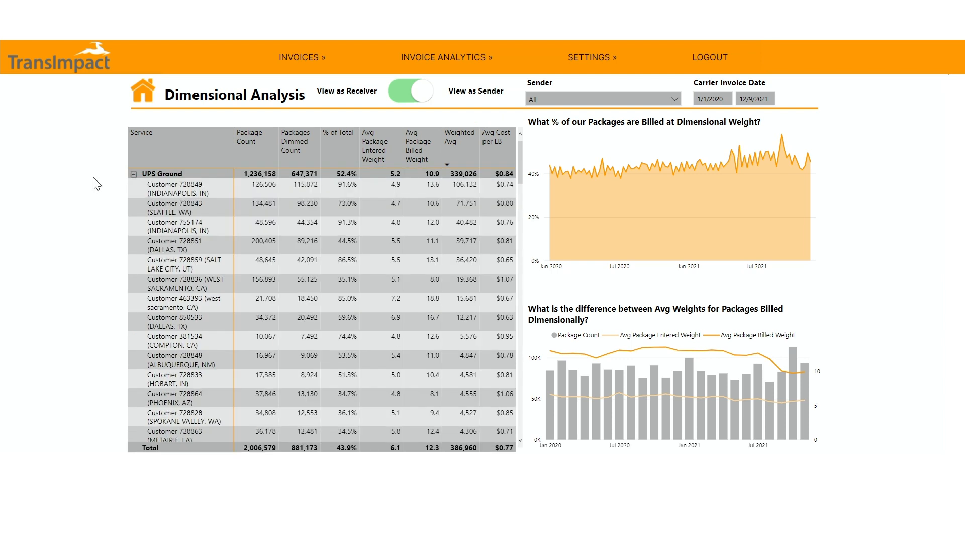
{"action": "mouse_move", "coordinate": [175, 188]}
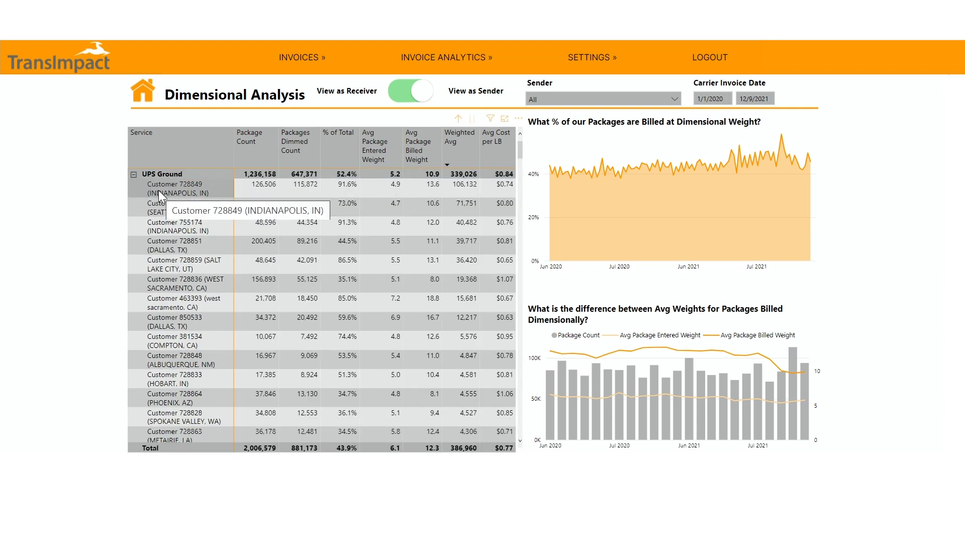